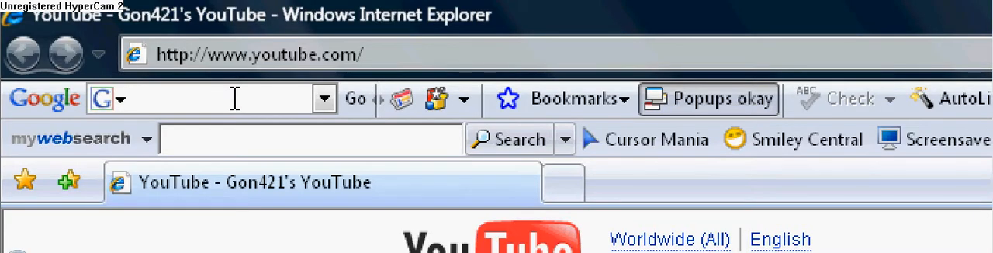
# Step: Search Google for 'emulator zone' from the toolbar search box
pyautogui.write('emulator zone')
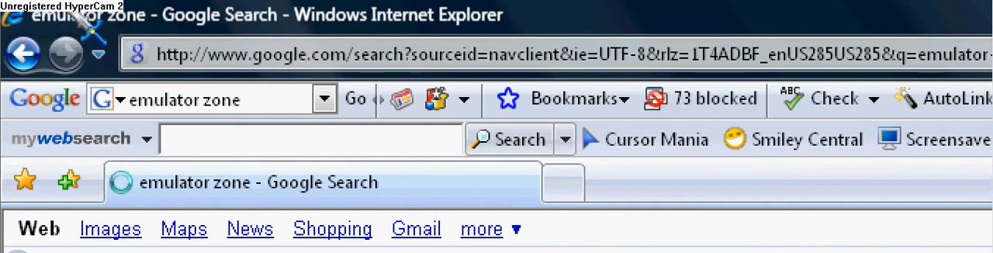
# Step: Scroll the Emulator Zone GameCube page down to the emulators list with Dolphin and Dolwin
pyautogui.scroll(-3)
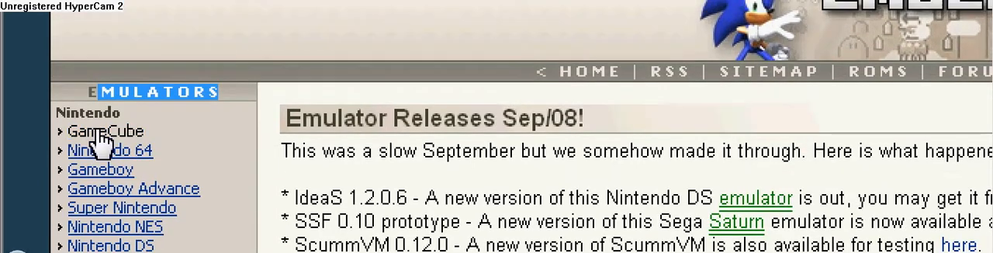
pyautogui.scroll(-3)
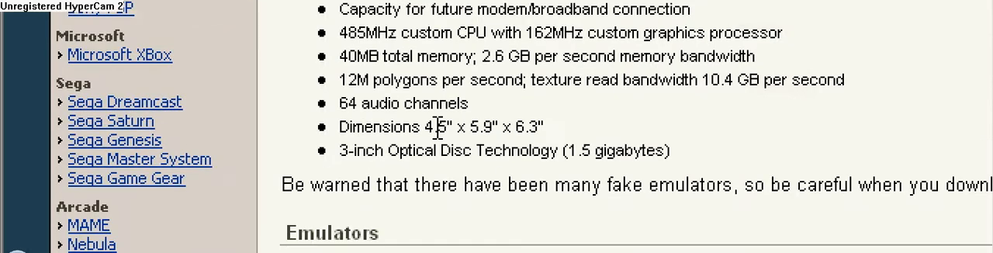
pyautogui.scroll(-3)
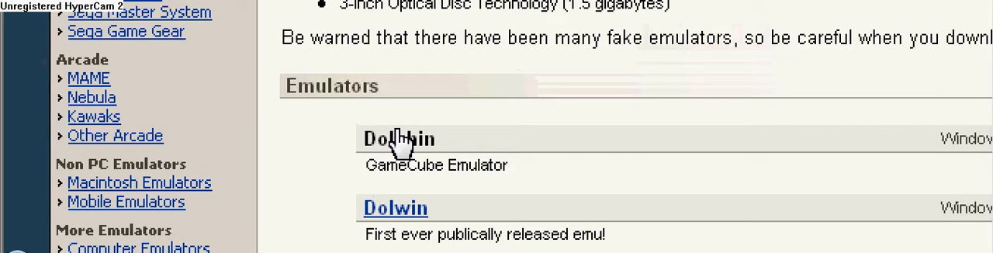
# Step: Open Dolphin's page and scroll to its Download section
pyautogui.click(398, 138)
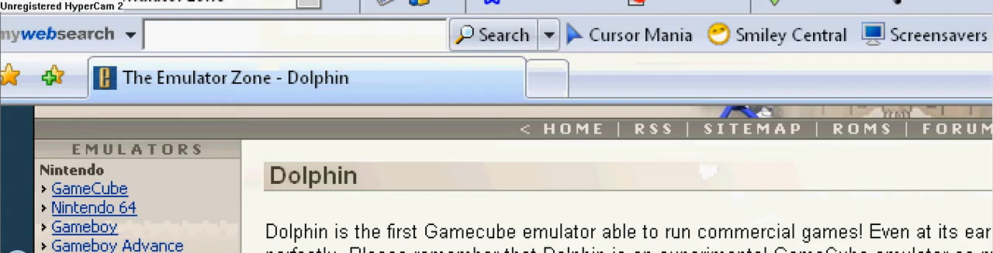
pyautogui.scroll(-3)
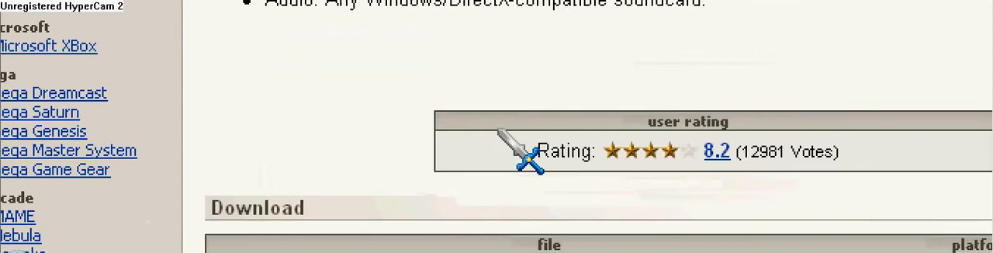
pyautogui.scroll(-3)
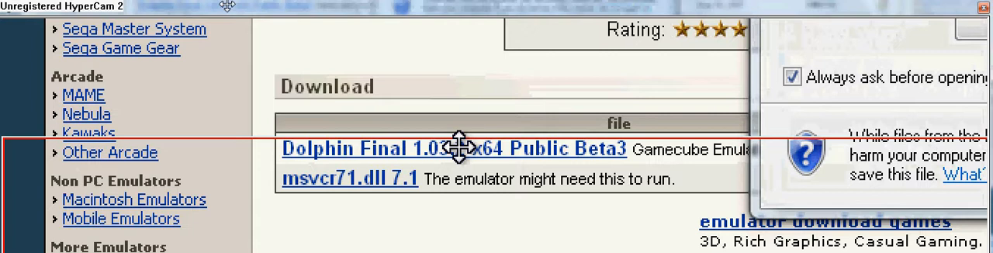
# Step: Download and save Dolphin_Final_1.03_Beta.zip, then dismiss the completion notice
pyautogui.click(454, 148)
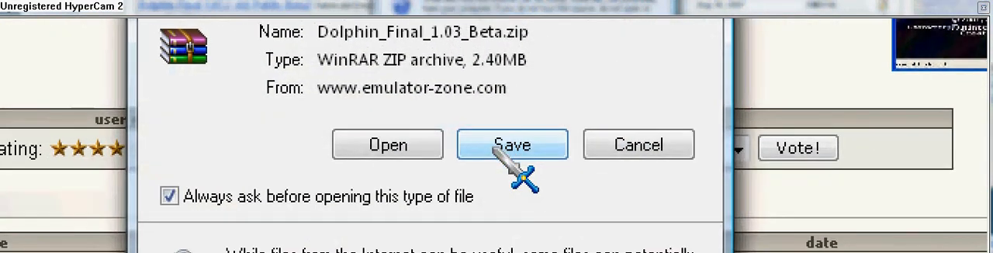
pyautogui.click(511, 144)
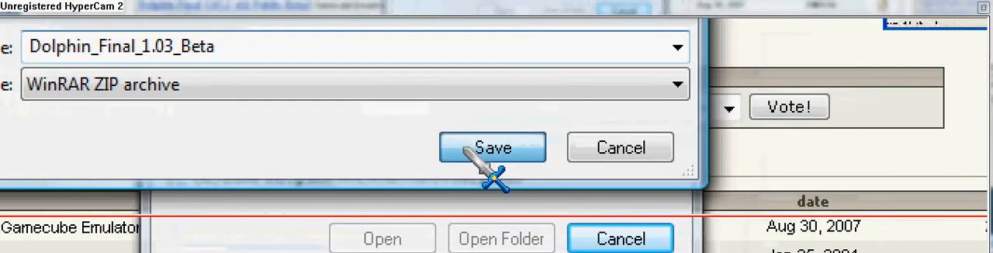
pyautogui.click(493, 146)
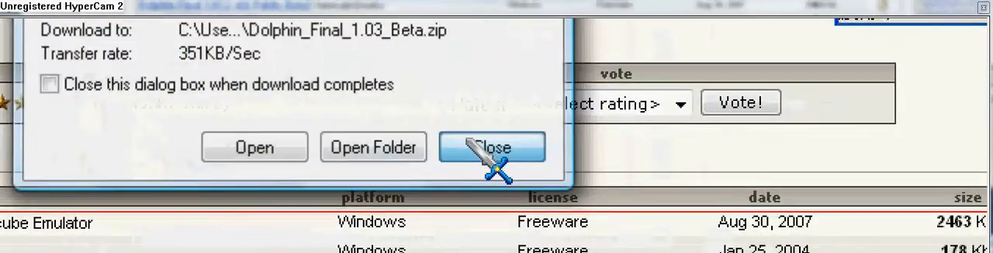
pyautogui.click(492, 147)
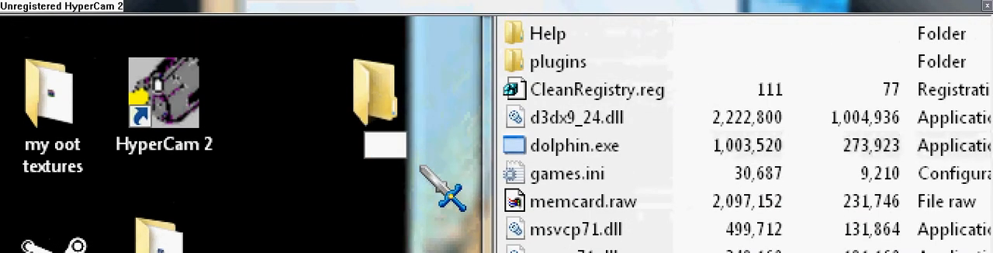
# Step: Enter 'dlphin' as the new desktop destination folder name for extraction
pyautogui.write('dlphin')
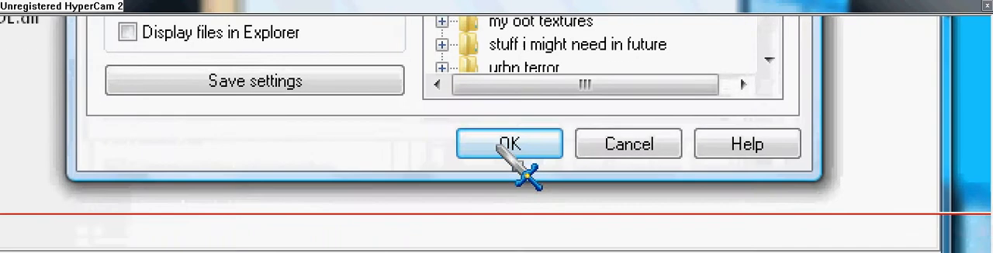
# Step: Confirm extraction of the Dolphin archive into the desktop folder
pyautogui.click(509, 143)
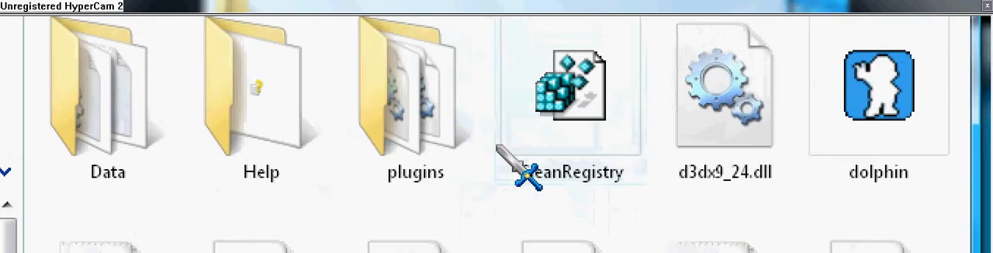
# Step: Launch dolphin.exe from the extracted folder and open its File menu
pyautogui.doubleClick(415, 89)
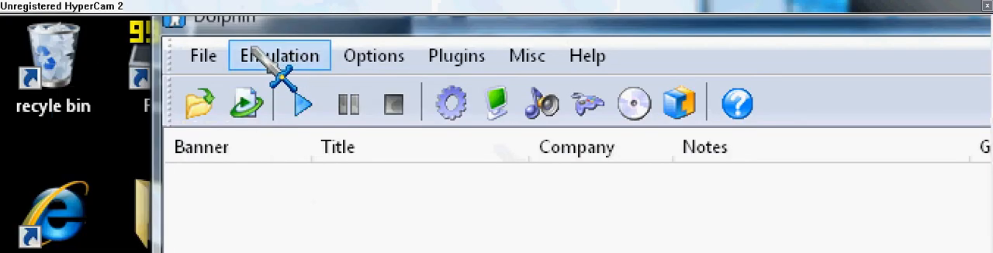
pyautogui.click(203, 55)
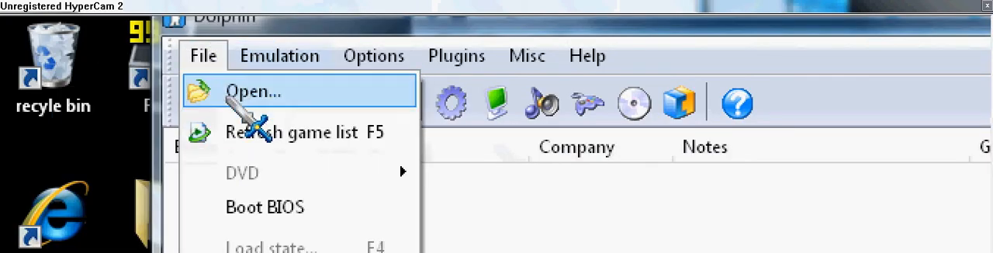